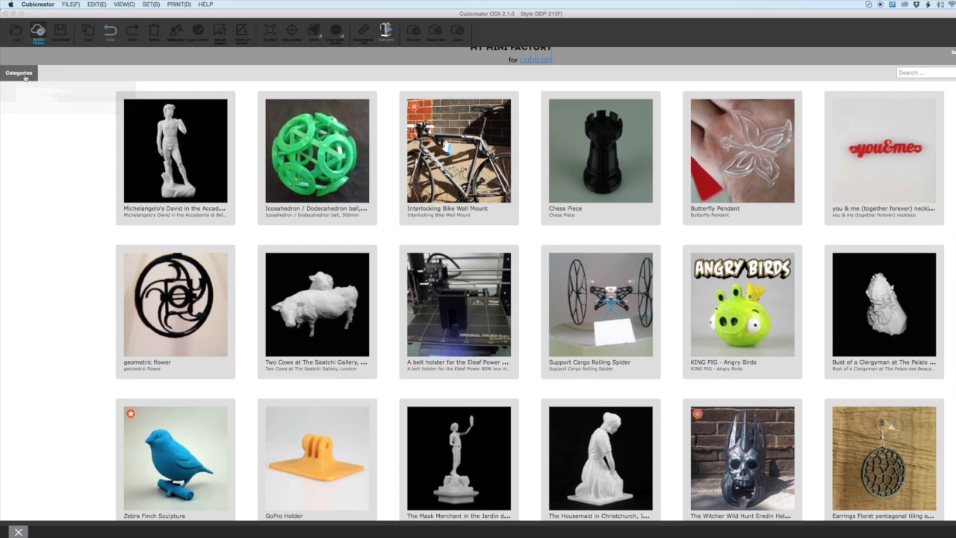
Step: Close the My Mini Factory library and load city_quad3_twisted.stl from Downloads
left_click(18, 72)
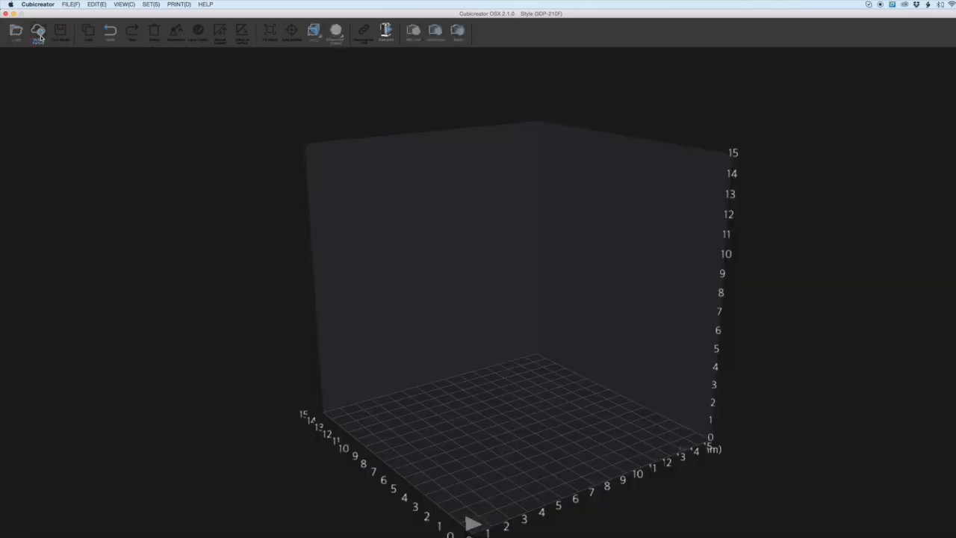
left_click(38, 32)
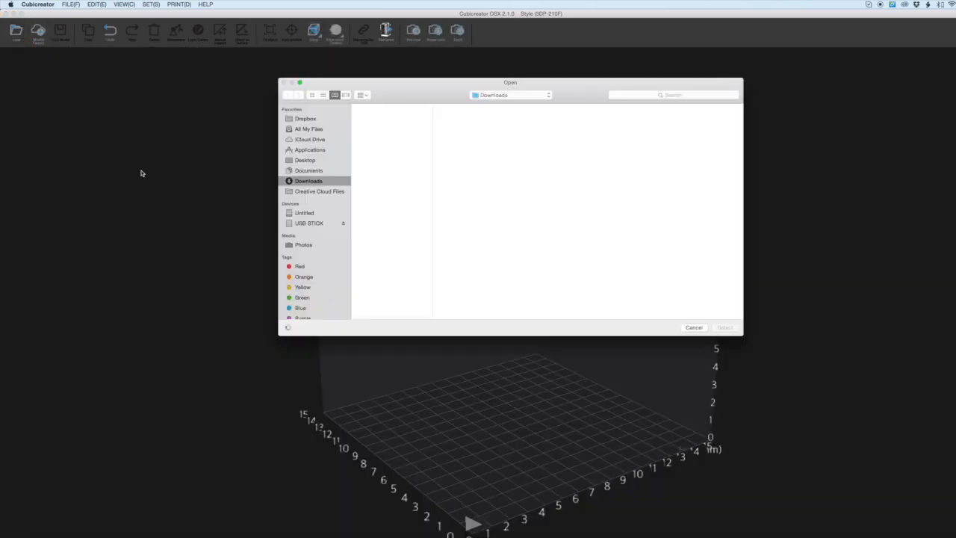
left_click(387, 234)
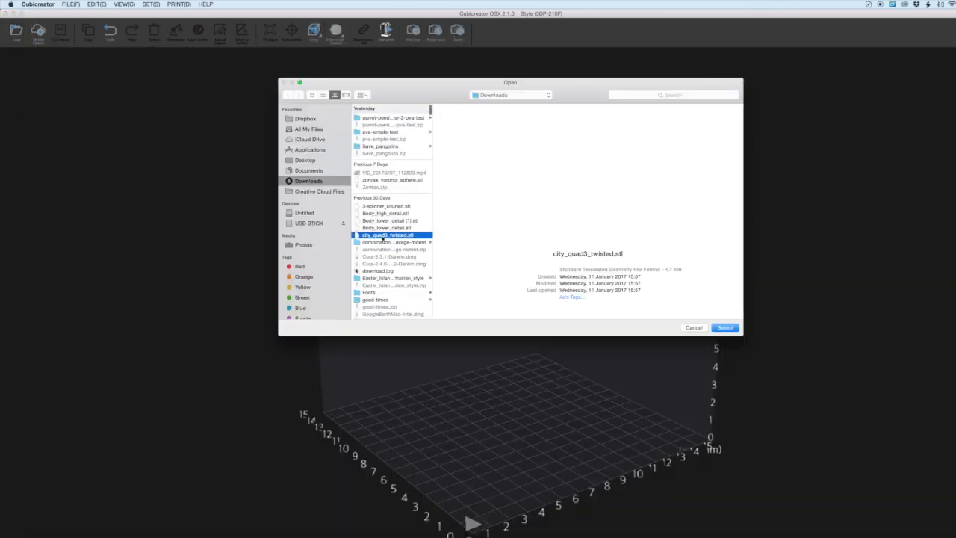
left_click(724, 327)
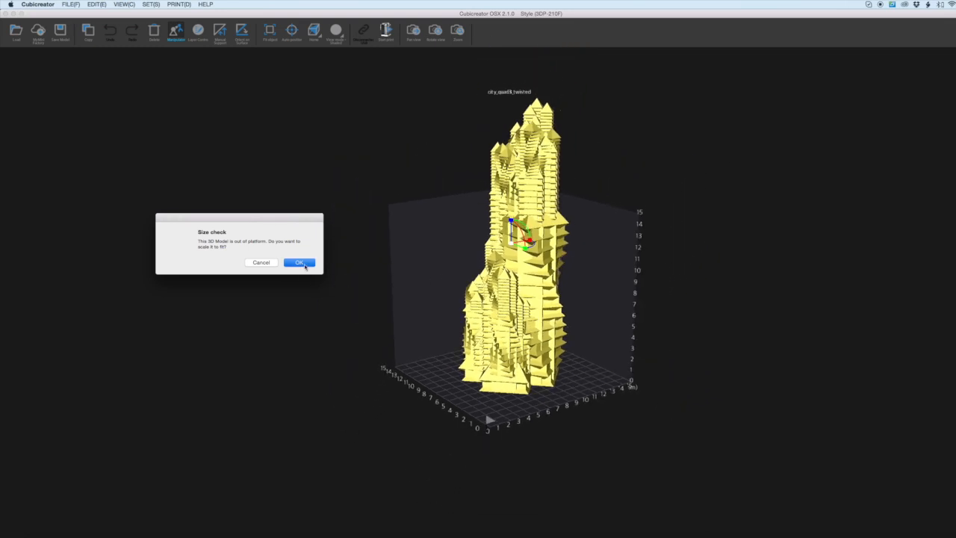
Step: Accept the size check so city_quad3_twisted scales down to fit the platform
left_click(299, 262)
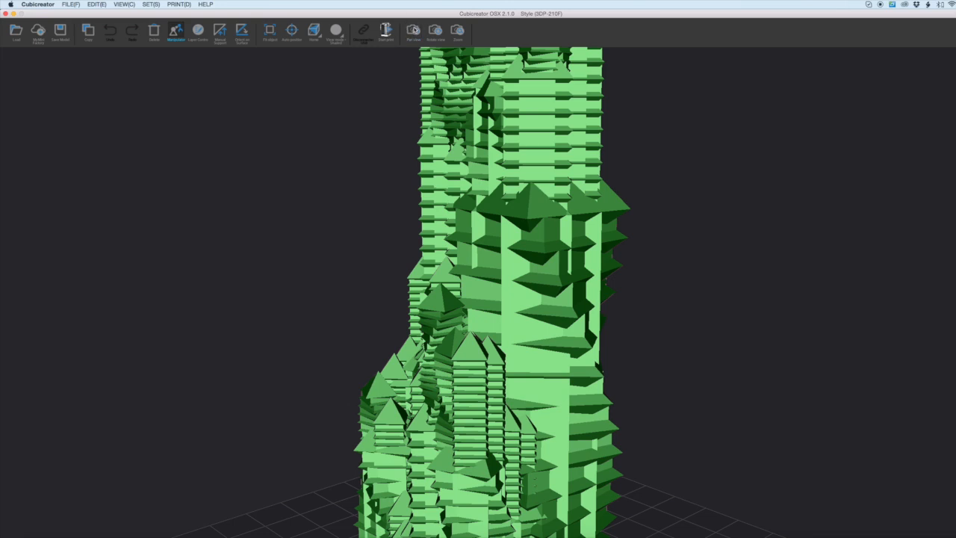
left_click(314, 31)
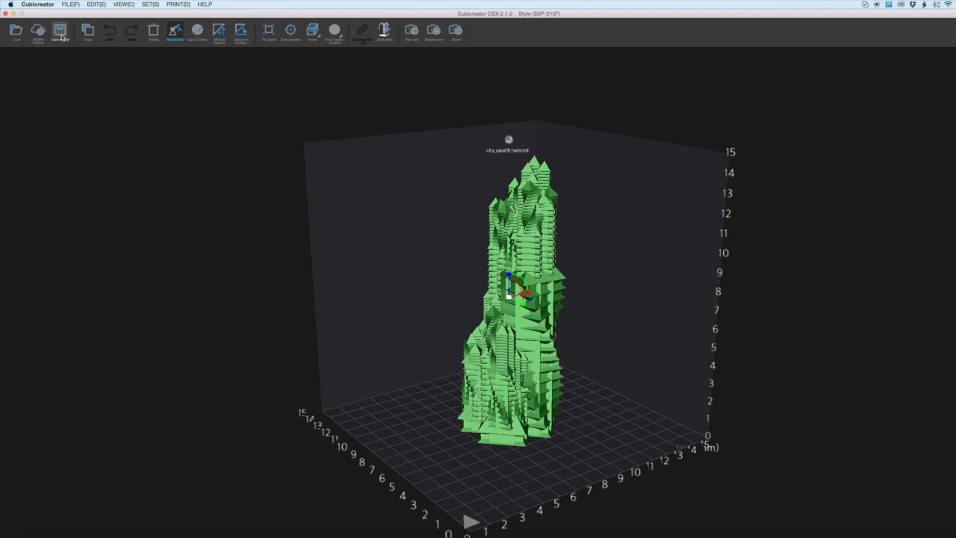
left_click(60, 30)
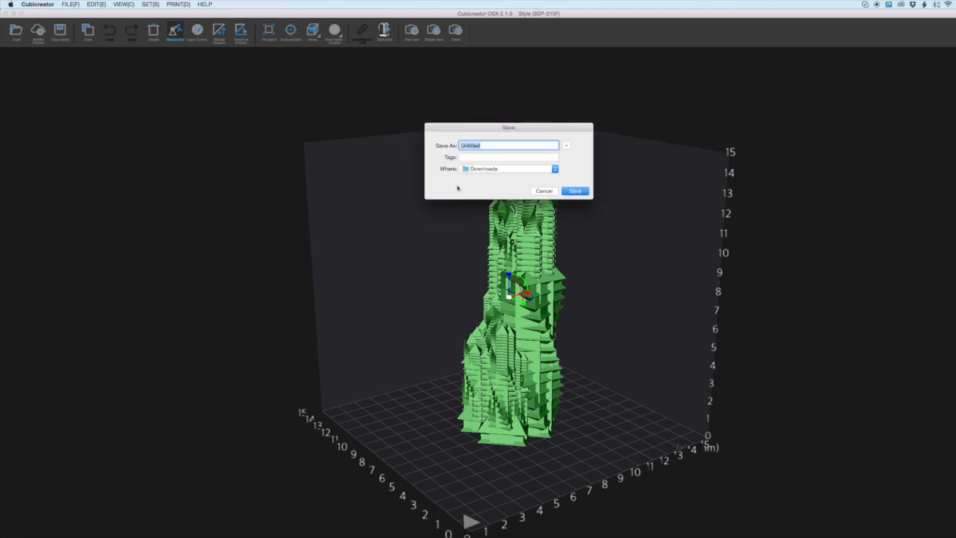
left_click(574, 190)
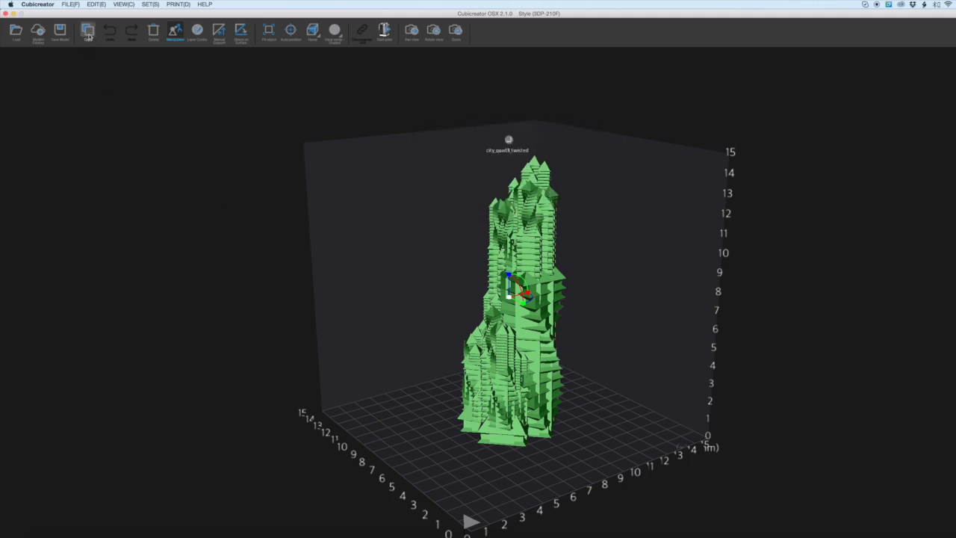
left_click(87, 32)
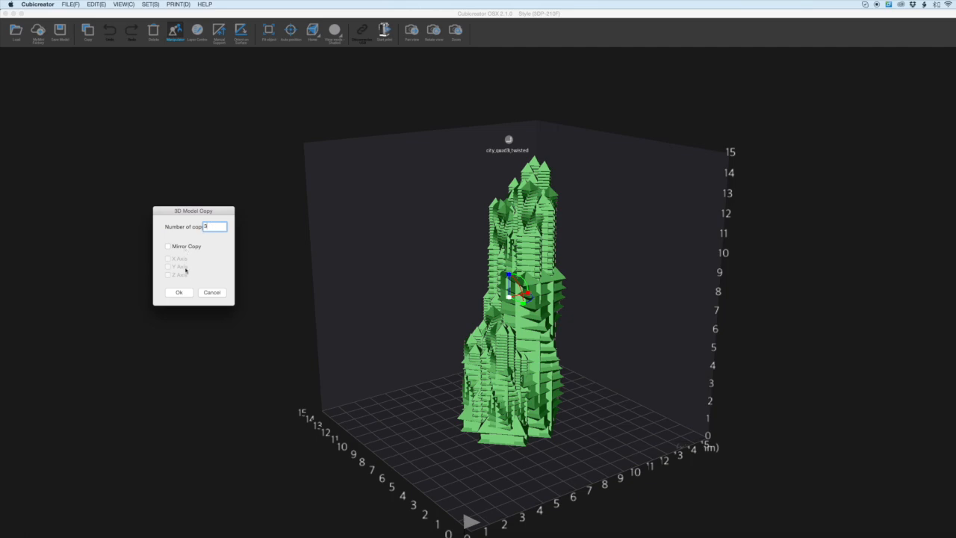
left_click(179, 292)
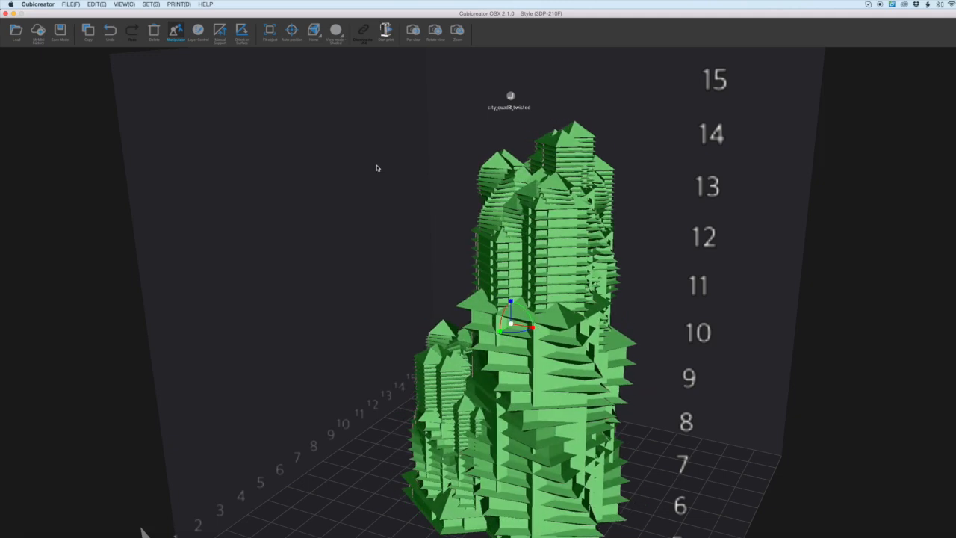
left_click(132, 30)
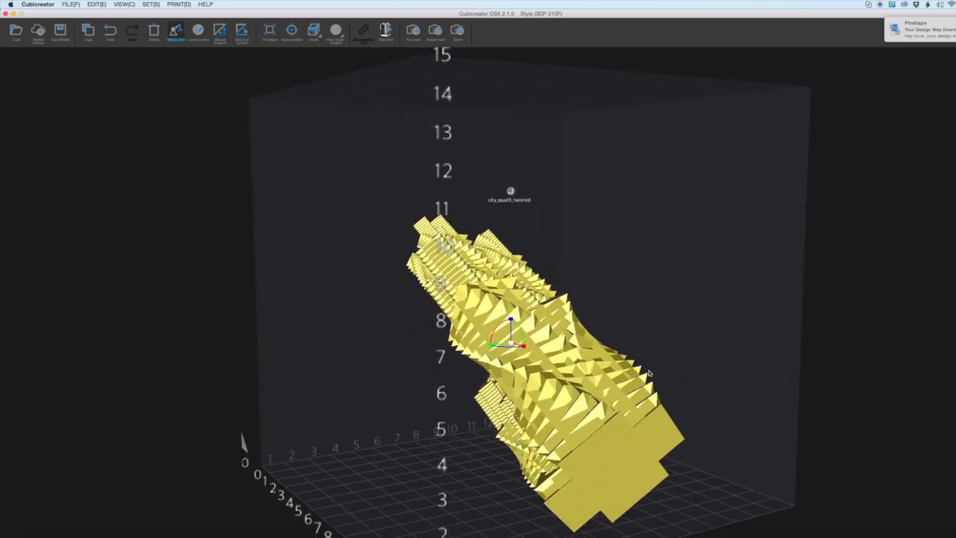
Step: Tilt the tower further onto its side using the Manipulator rotation handle
left_click_drag(649, 373, 721, 355)
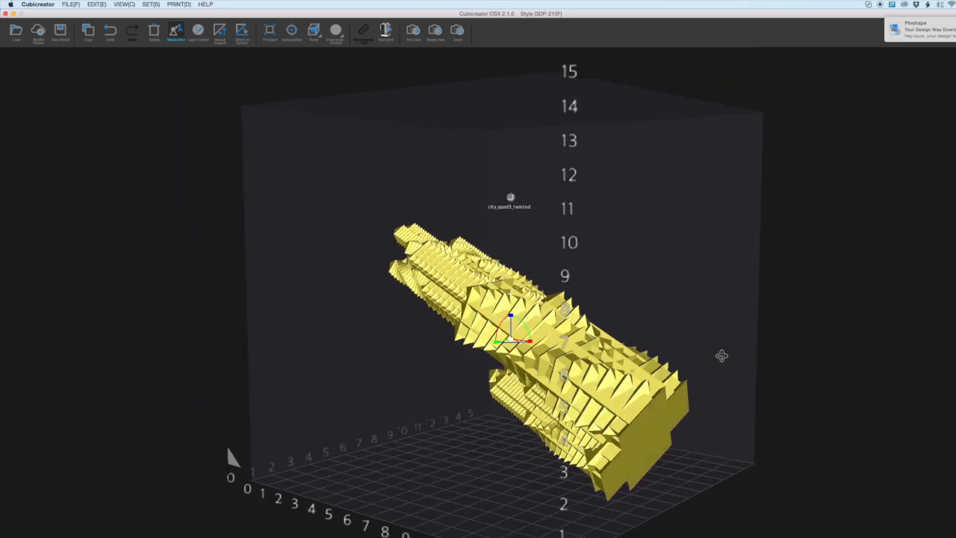
left_click(241, 33)
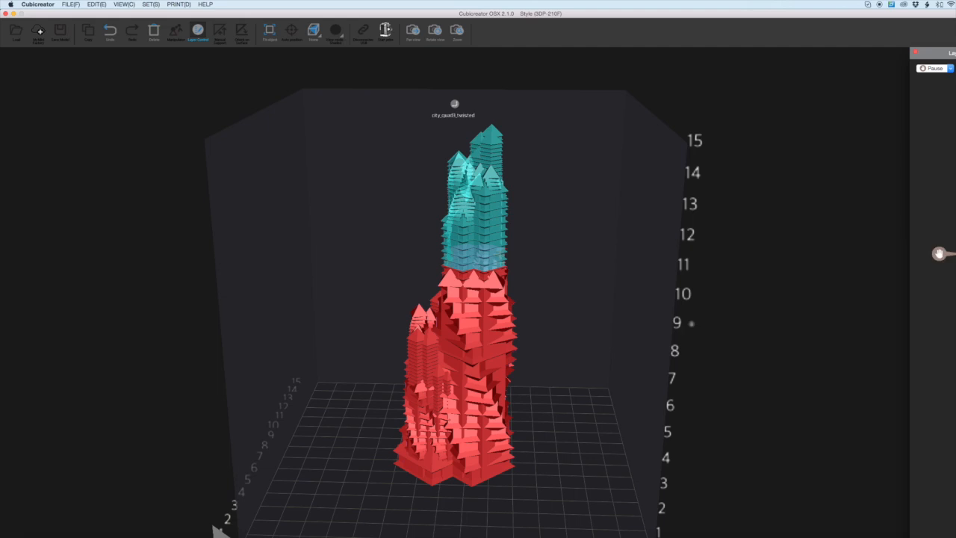
mouse_move(835, 303)
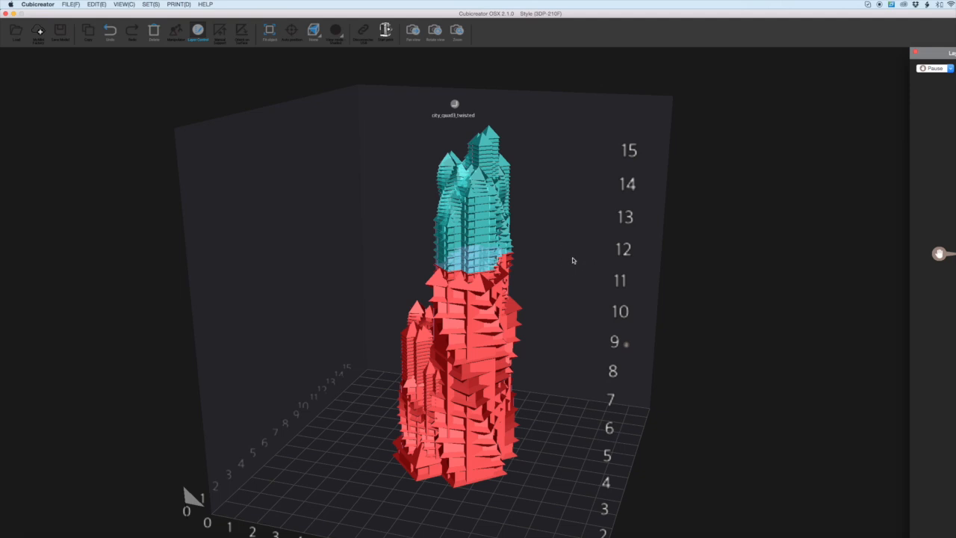
mouse_move(581, 263)
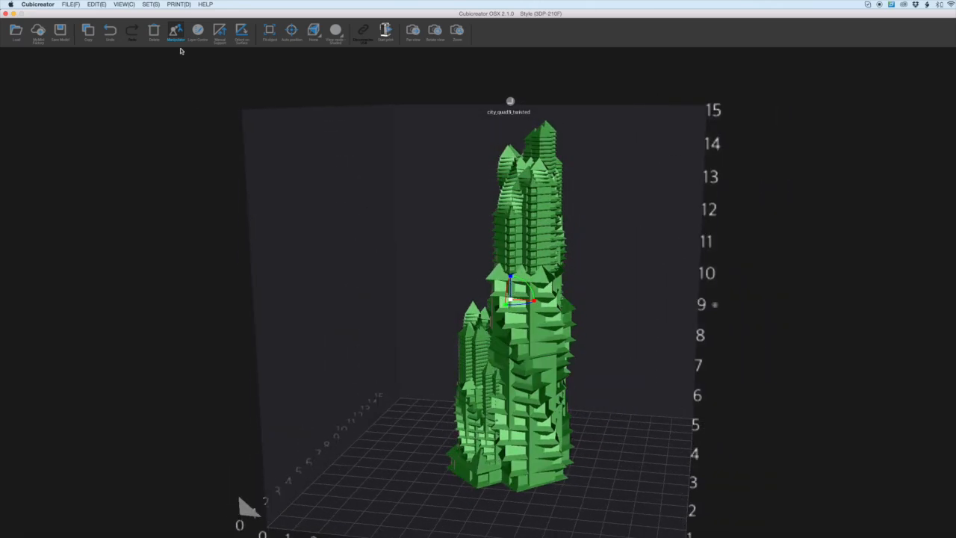
Step: Place three manual supports under the tower's base and overhangs, then clear them
left_click(219, 32)
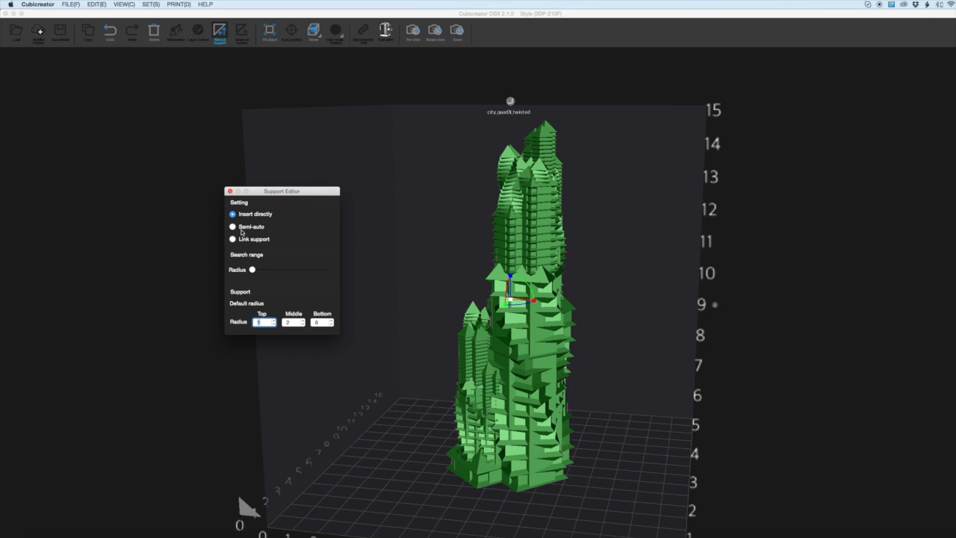
mouse_move(247, 220)
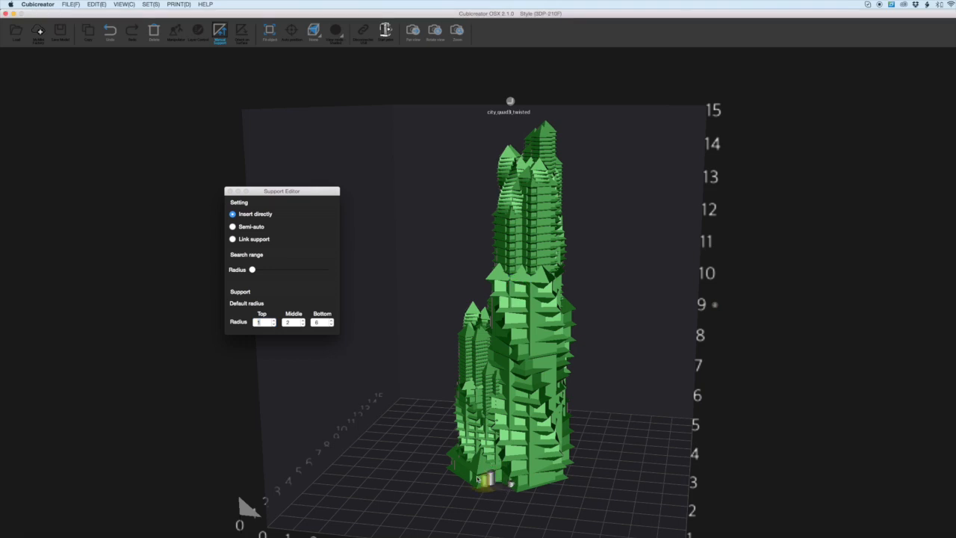
left_click(536, 437)
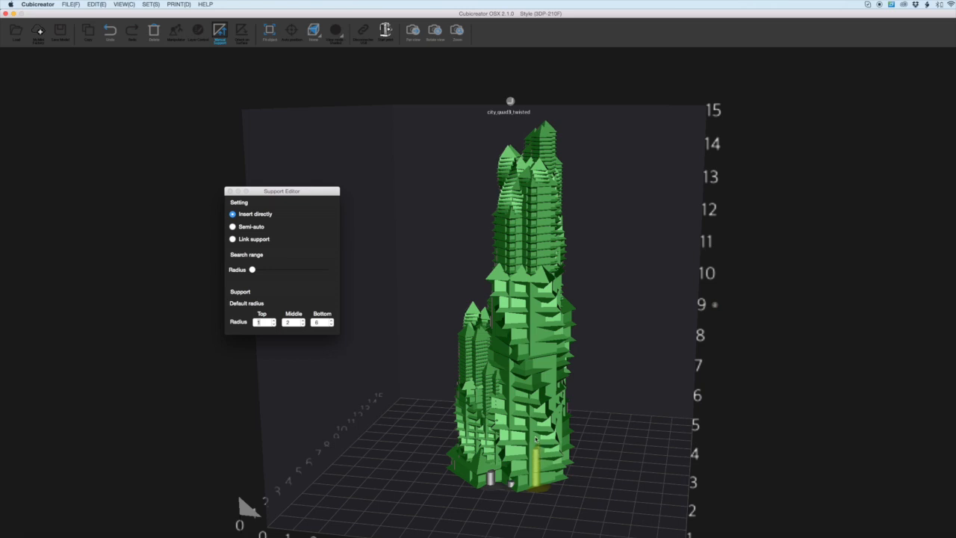
left_click(537, 440)
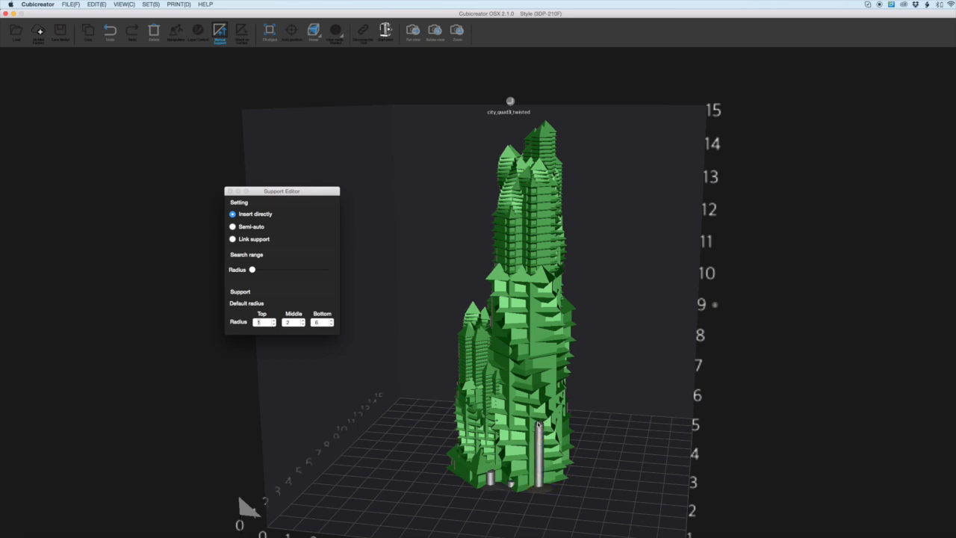
left_click(514, 377)
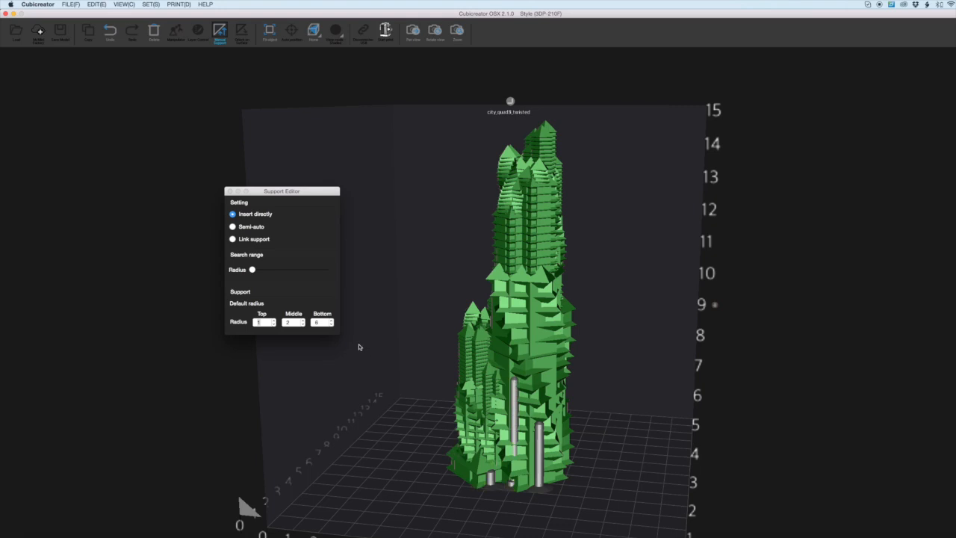
left_click(110, 31)
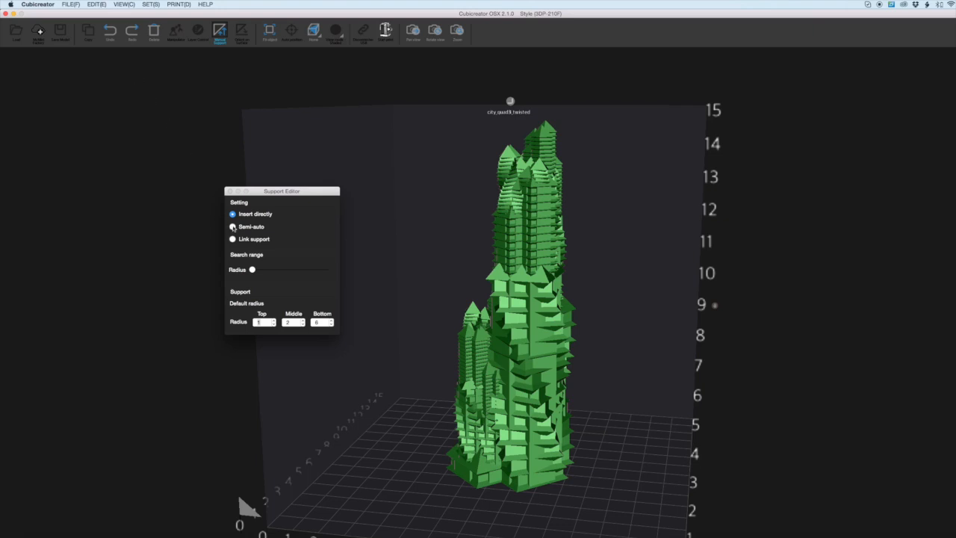
Step: Try semi-automatic supports from the tower base to the overhangs, then clear them
left_click(232, 227)
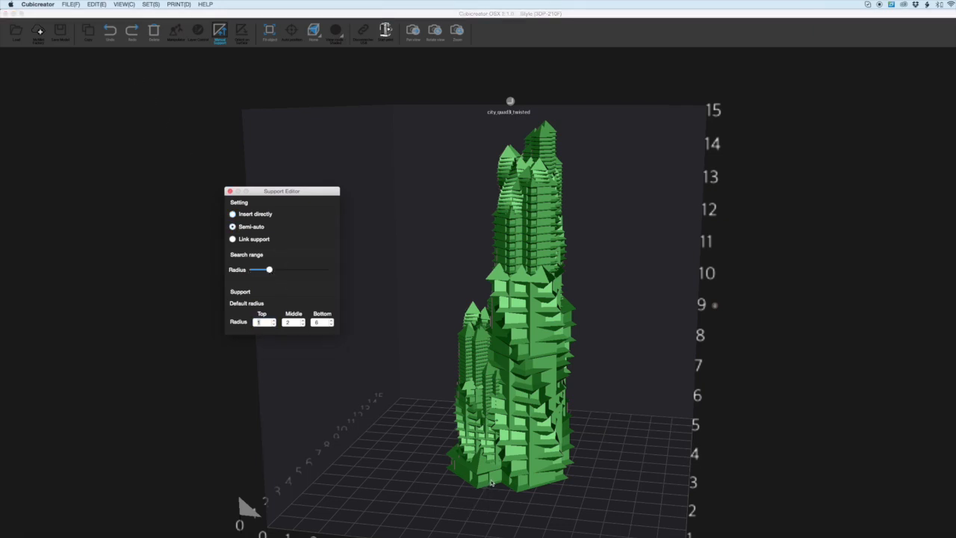
left_click(518, 463)
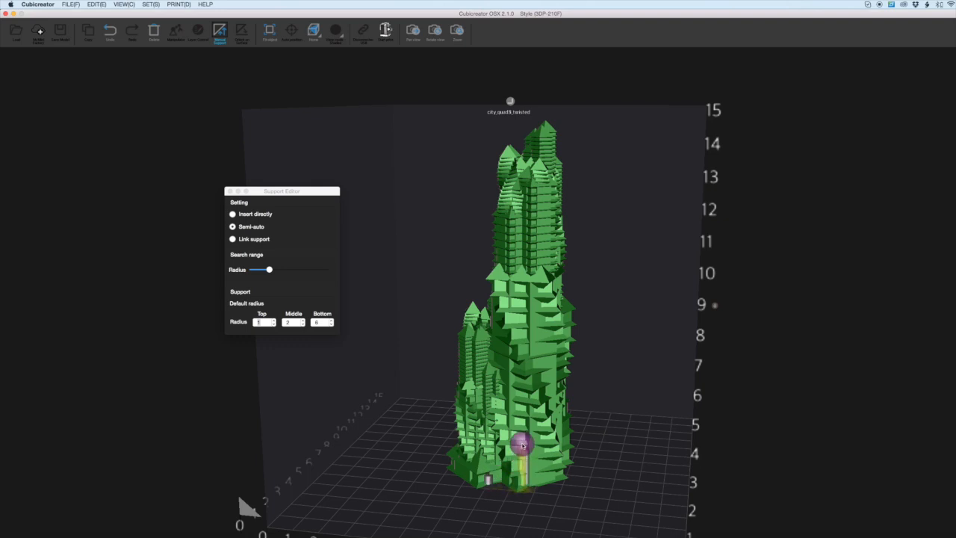
left_click_drag(523, 446, 535, 420)
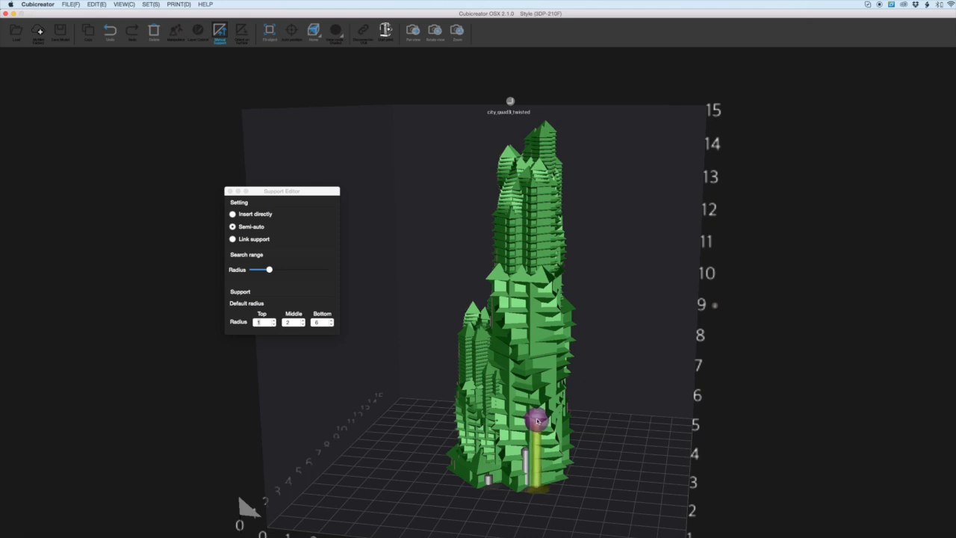
left_click(539, 422)
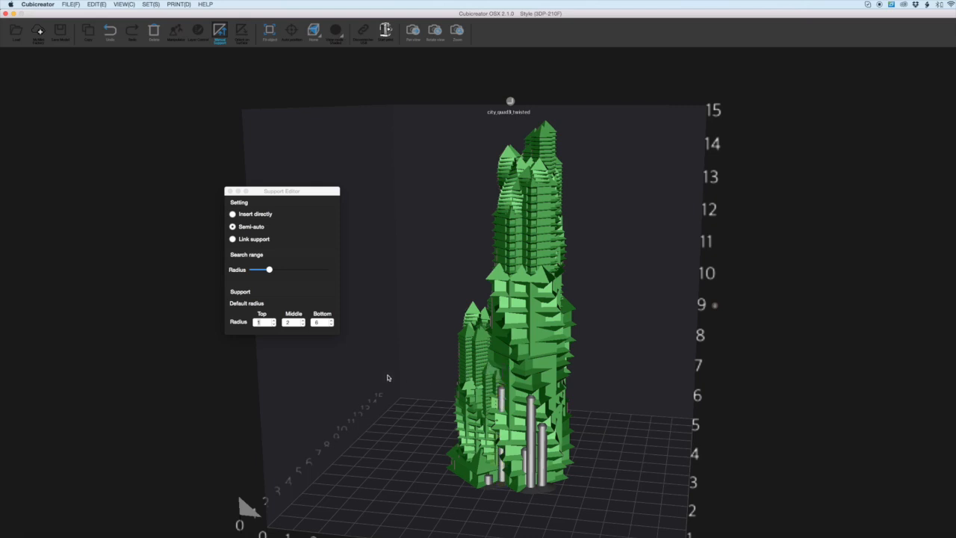
left_click(110, 32)
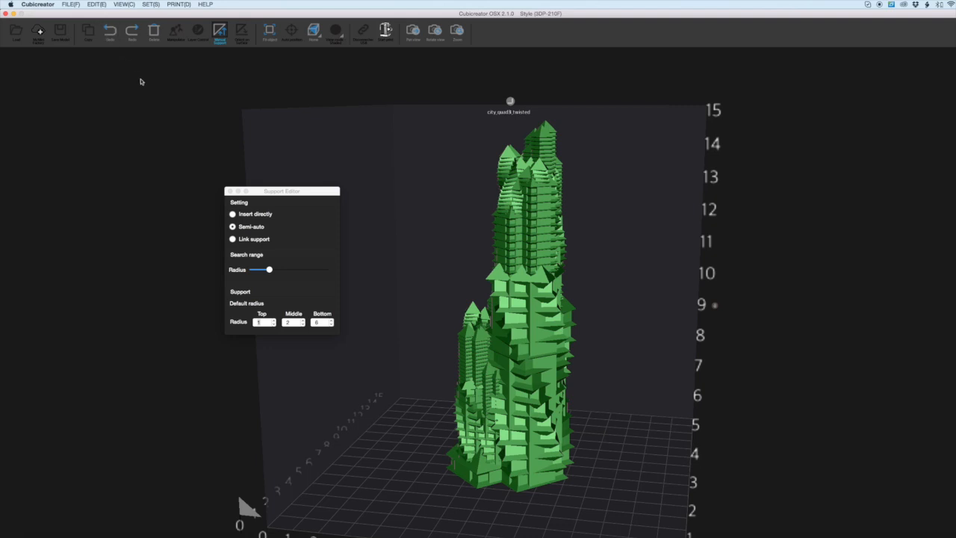
Step: Widen the search range and set default radii Top 1, Middle 2, Bottom 6
left_click_drag(269, 269, 290, 269)
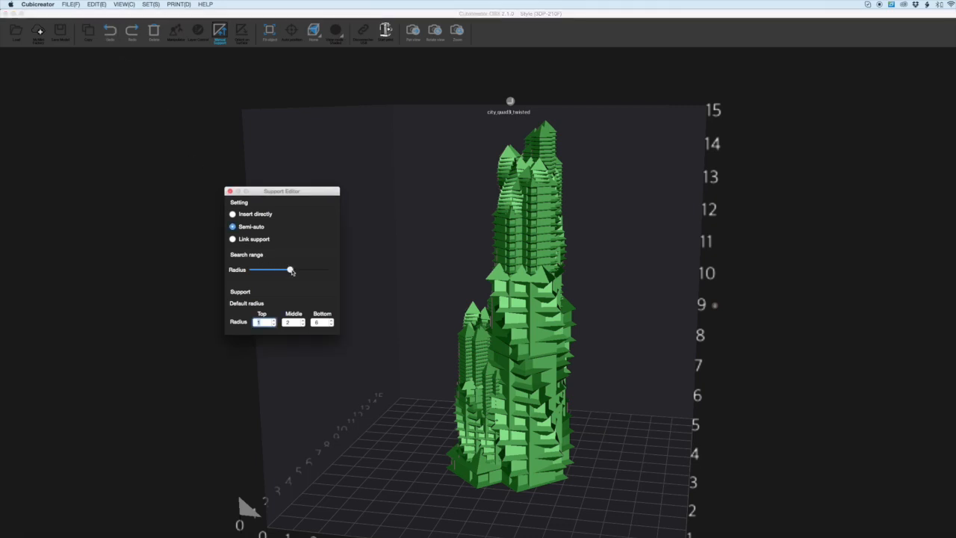
left_click_drag(290, 269, 312, 269)
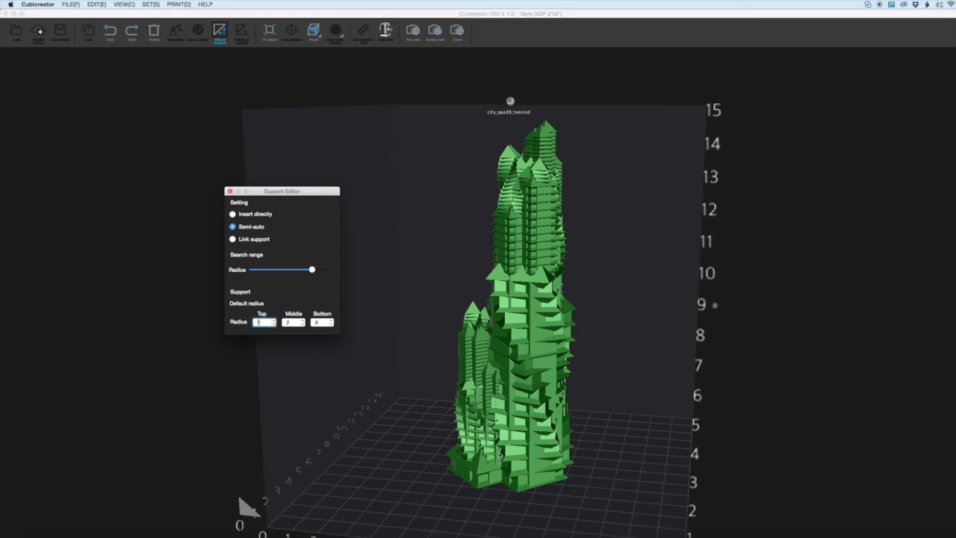
left_click(508, 474)
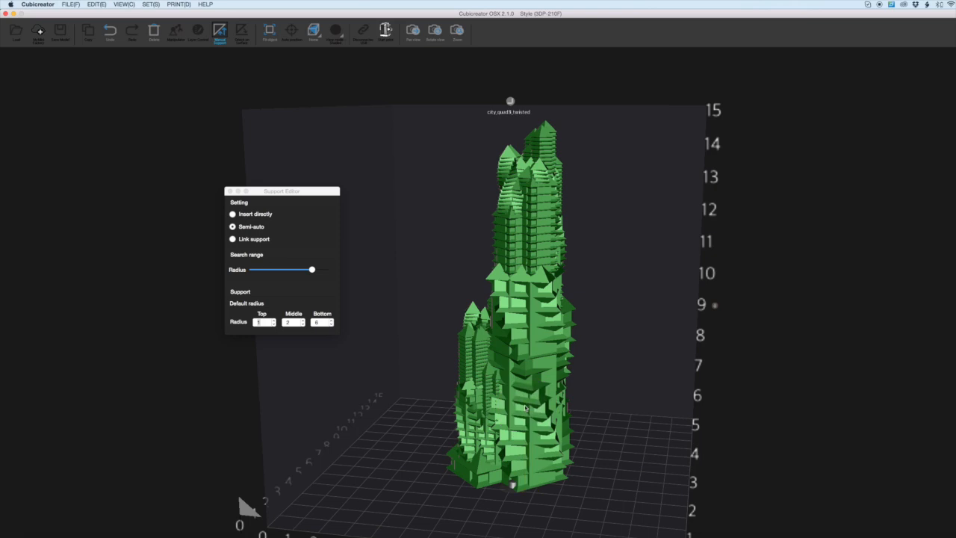
left_click(523, 407)
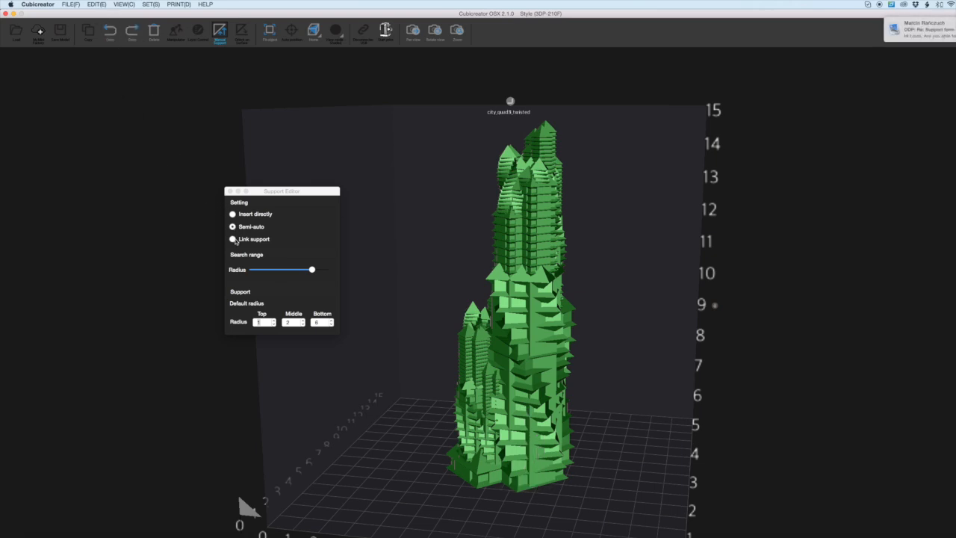
left_click(232, 238)
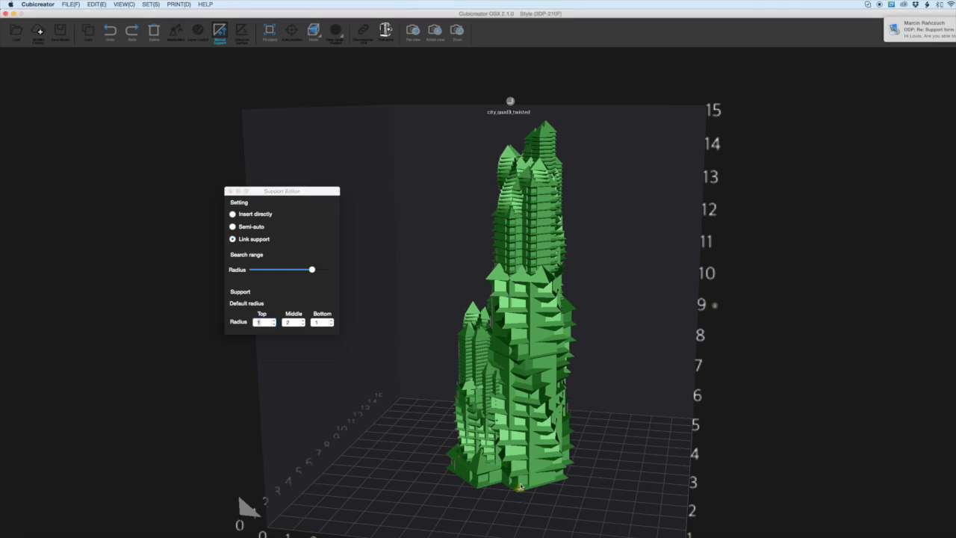
Step: Place linked supports from the plate to the overhangs, clear them, and show mesh edges
left_click(523, 435)
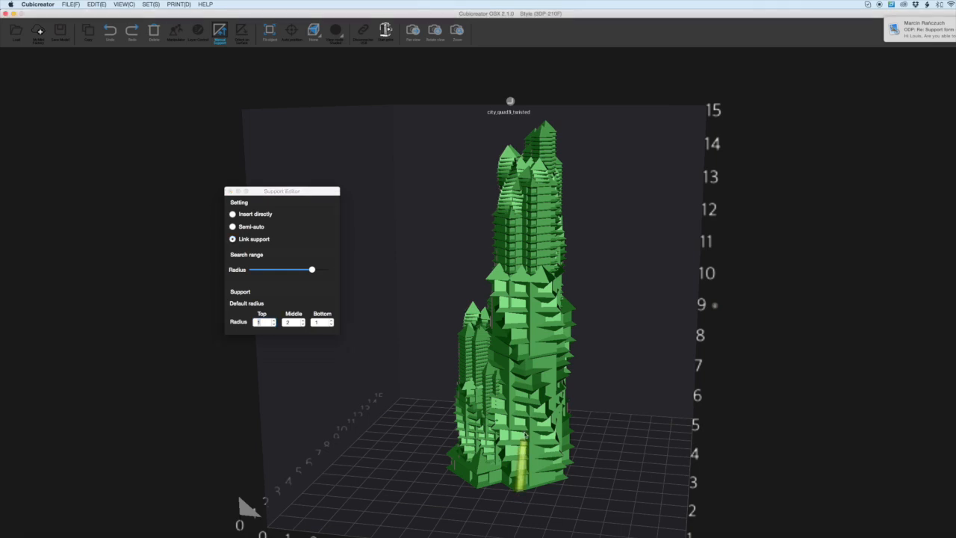
left_click(522, 410)
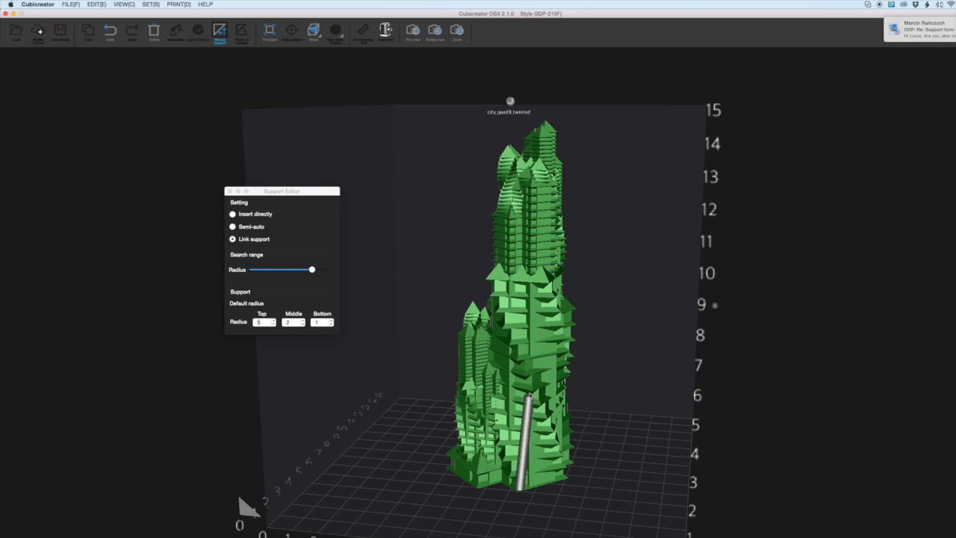
mouse_move(497, 364)
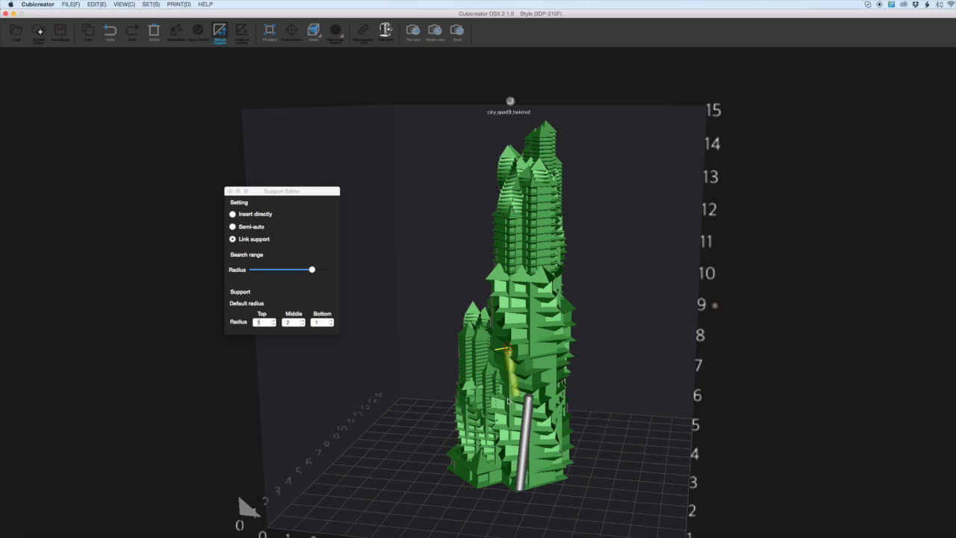
left_click(503, 366)
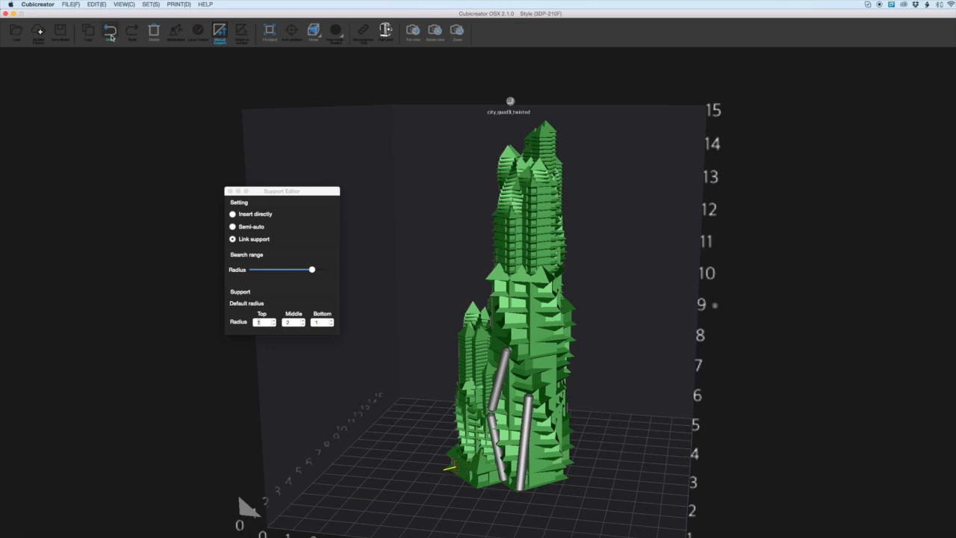
left_click(110, 31)
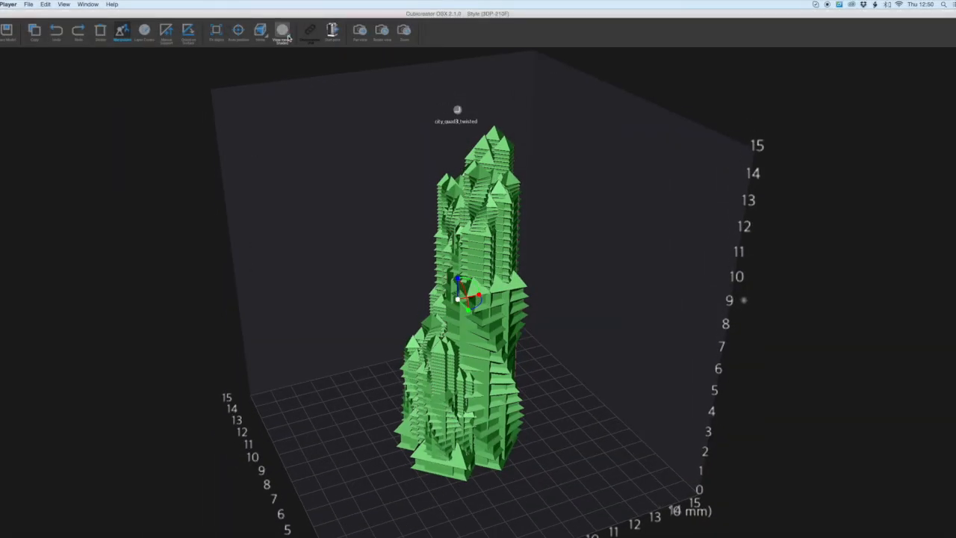
left_click(282, 32)
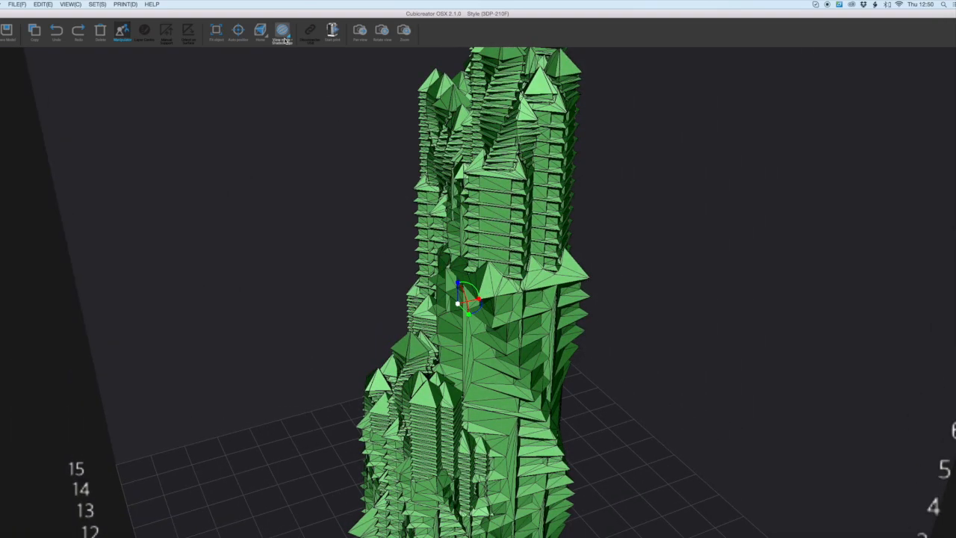
Step: Return the tower from wireframe to solid shading
left_click(282, 30)
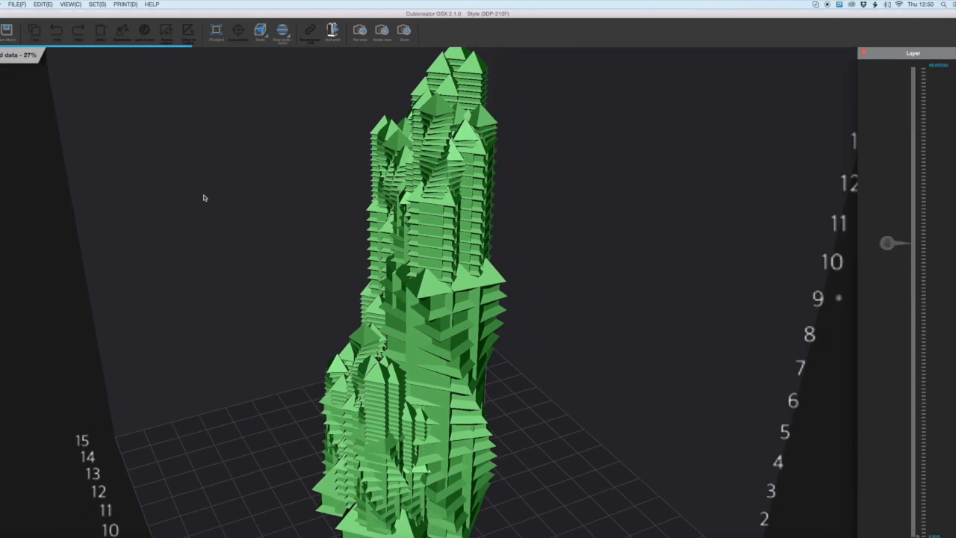
Step: Load the sliced layer preview and cut it at a mid-height layer
left_click(260, 30)
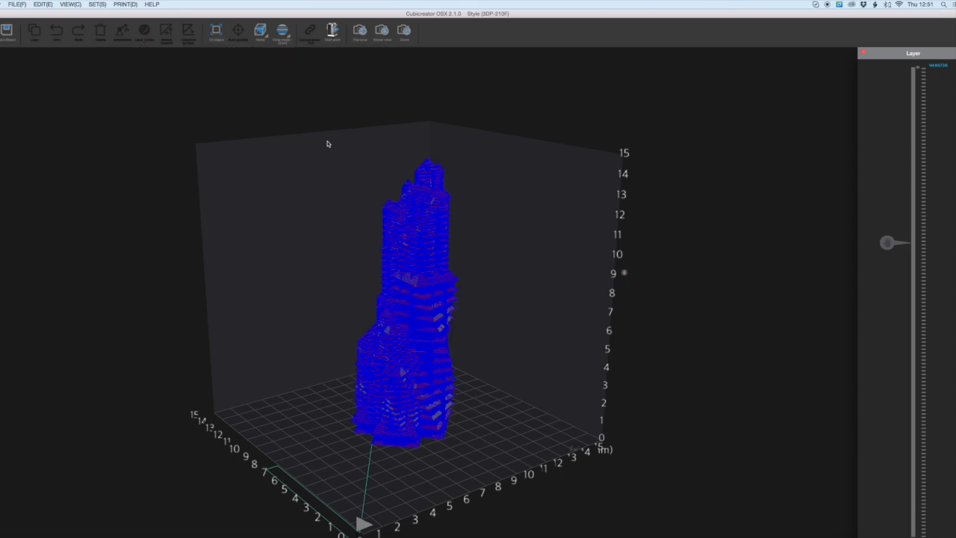
left_click_drag(327, 143, 288, 239)
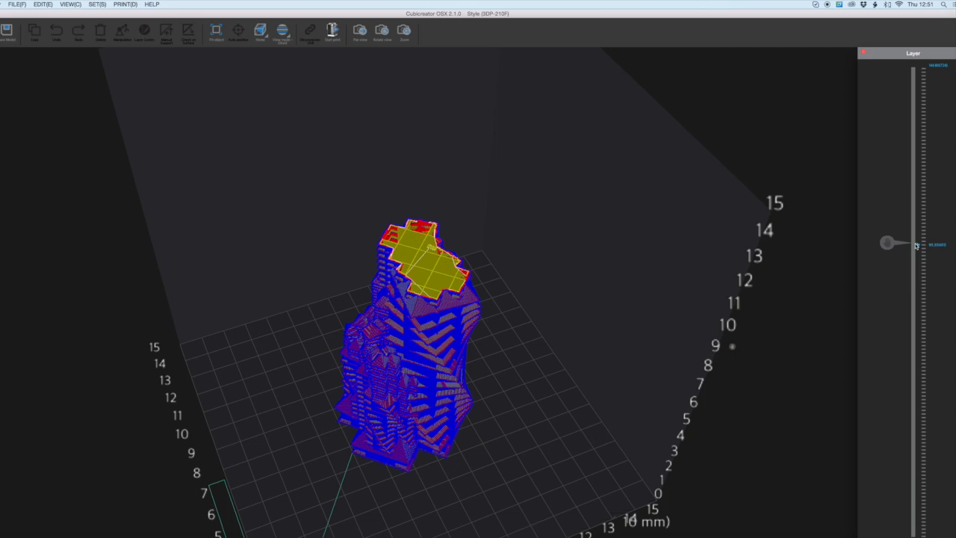
mouse_move(919, 239)
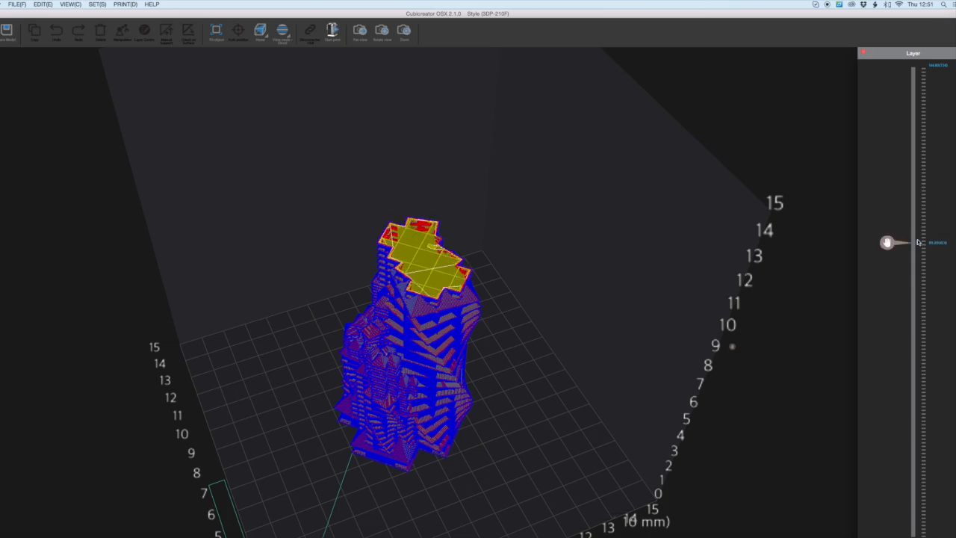
mouse_move(872, 241)
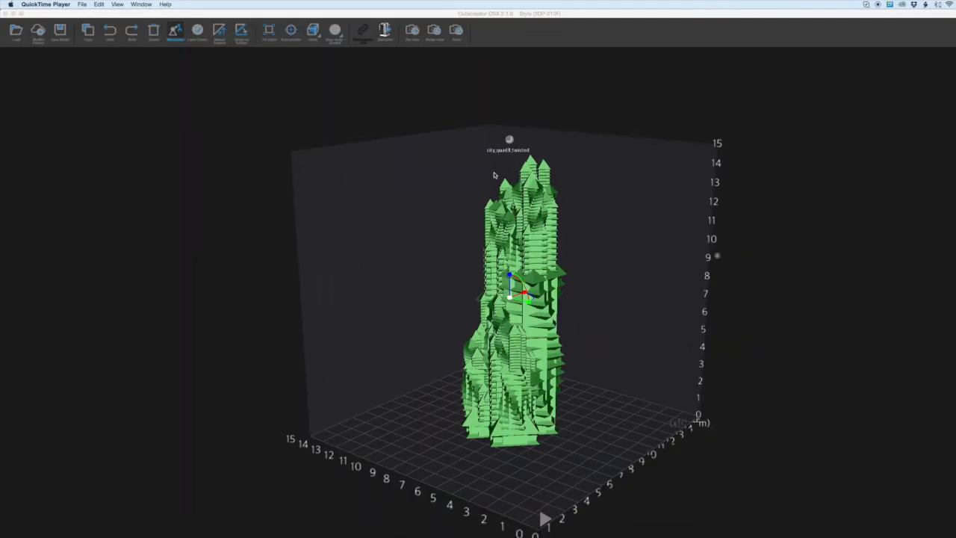
Step: Open the printer settings on the Basic tab, moving the window aside
left_click(384, 31)
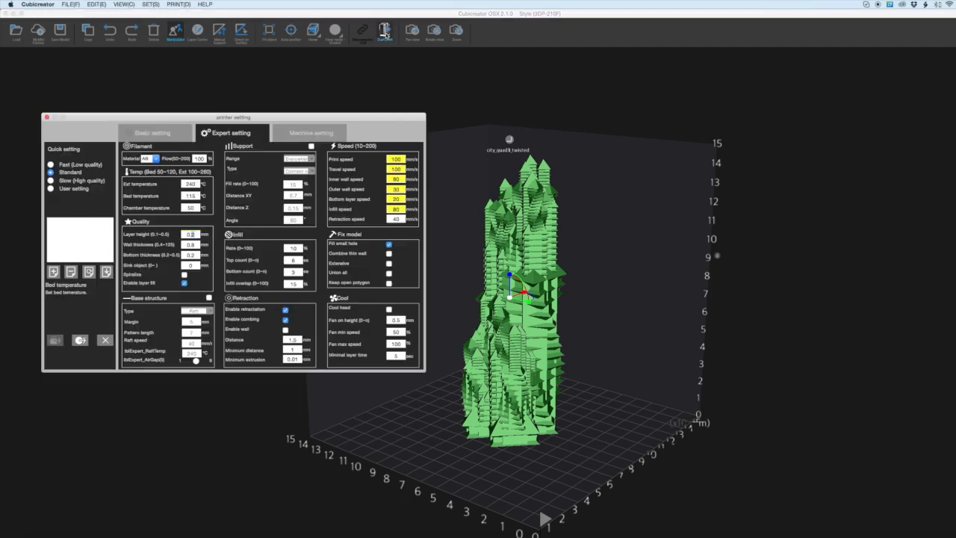
left_click_drag(233, 118, 284, 137)
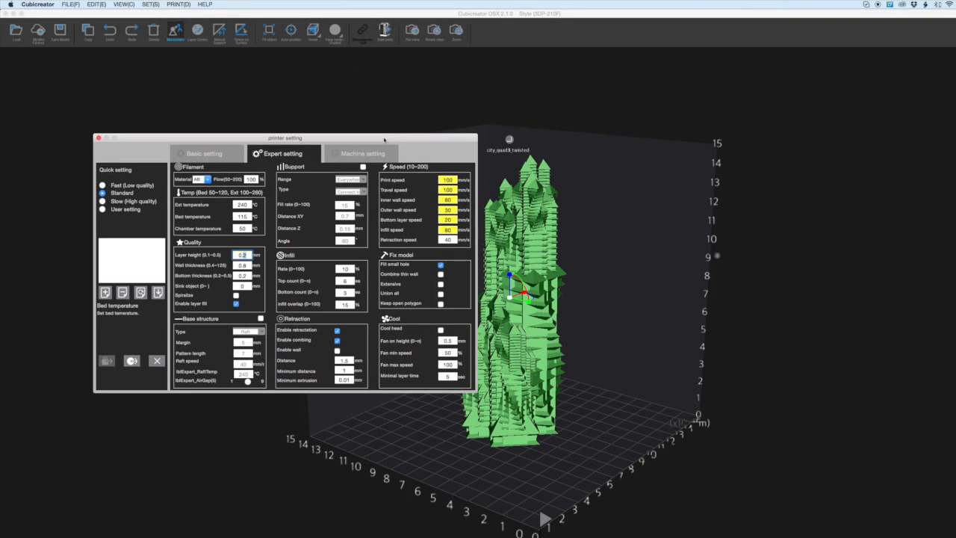
left_click(206, 153)
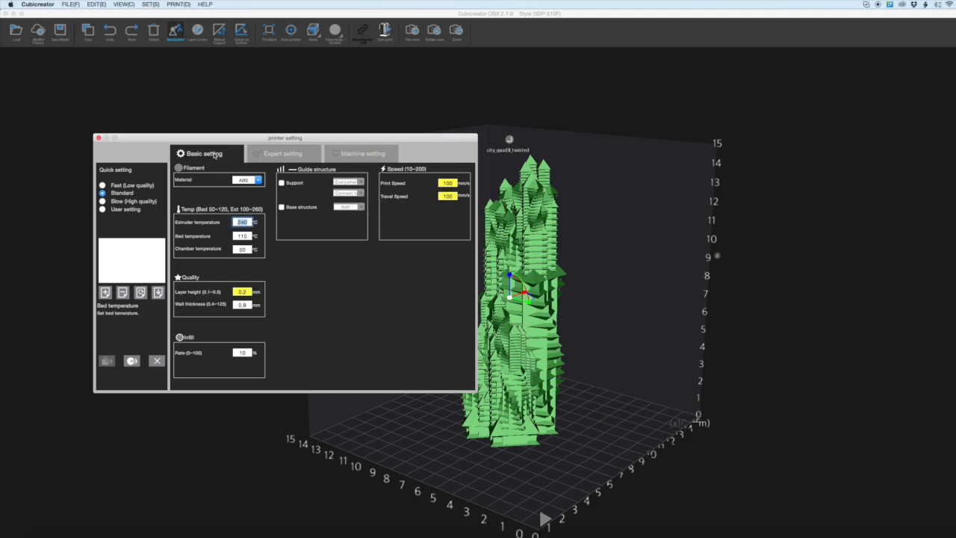
mouse_move(124, 189)
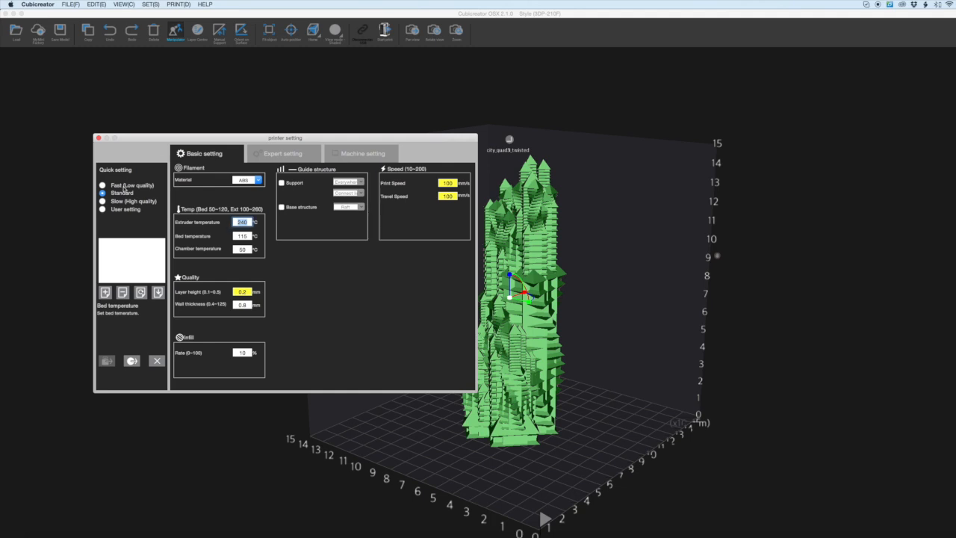
mouse_move(141, 232)
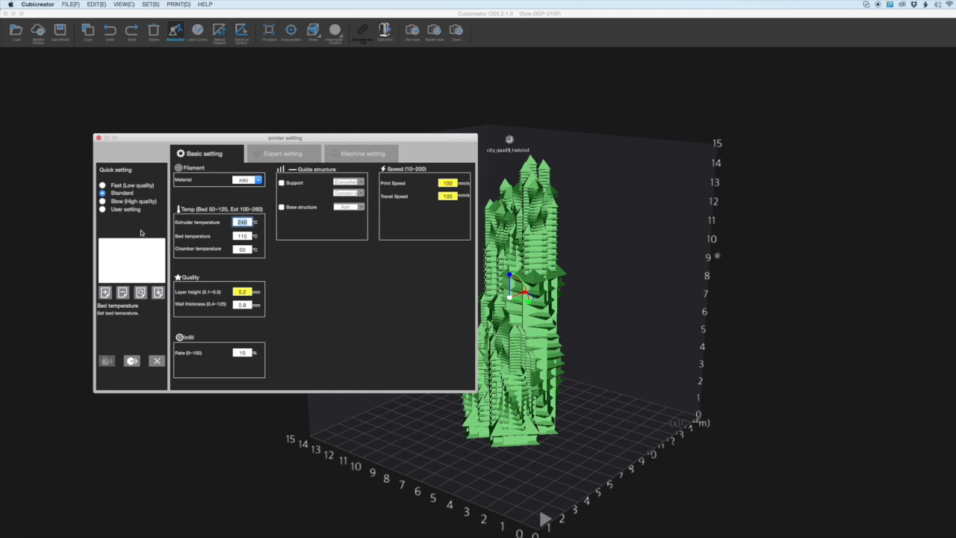
left_click(122, 292)
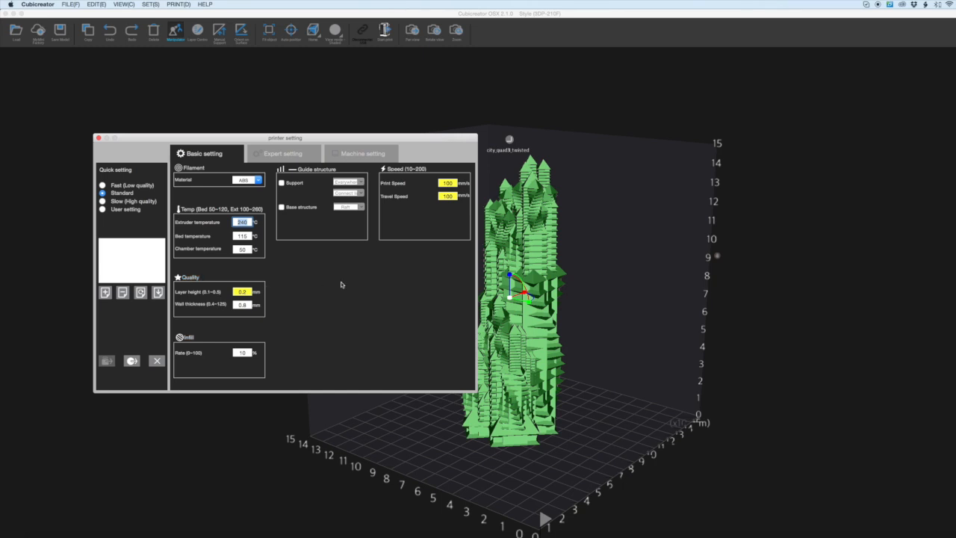
mouse_move(282, 153)
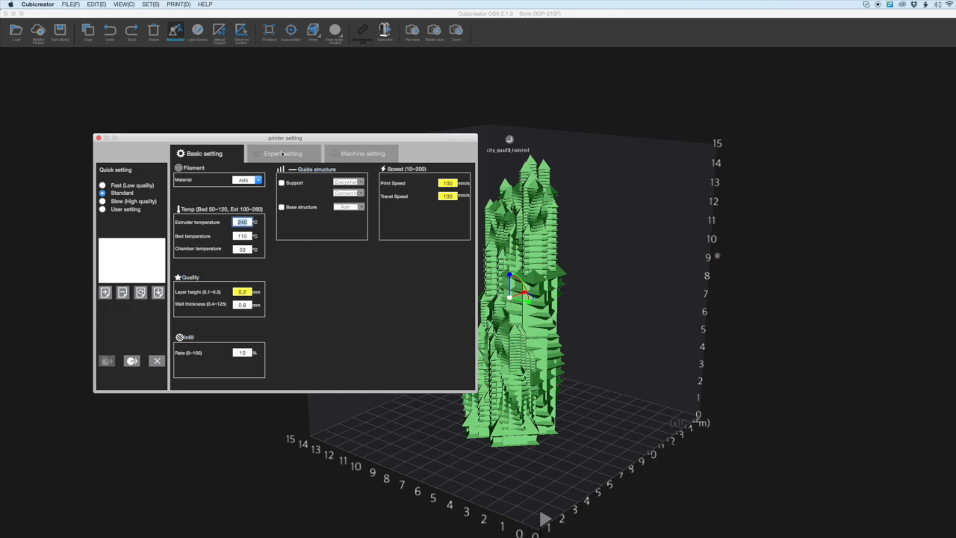
Step: Apply user settings with 0.1 layer height and save, replacing the existing print file
left_click(283, 153)
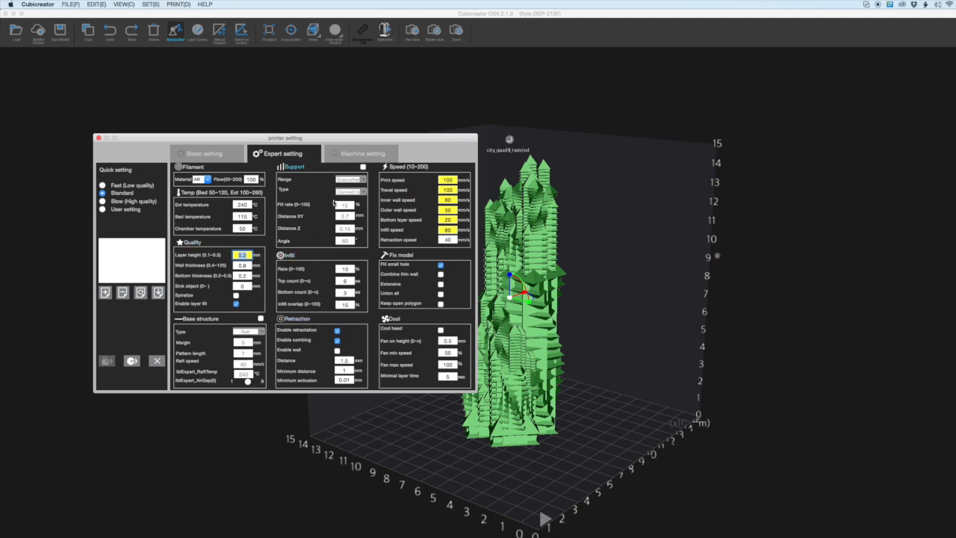
mouse_move(366, 249)
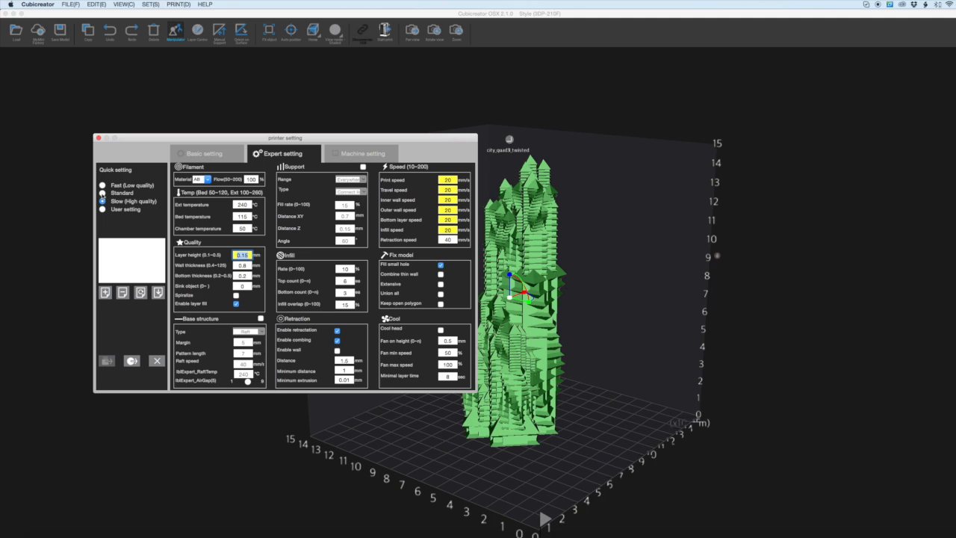
left_click(103, 193)
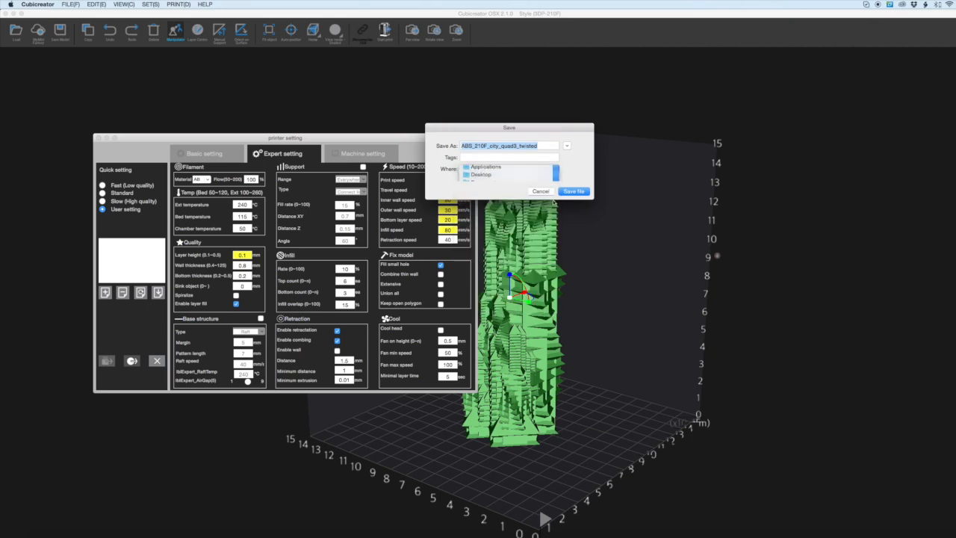
left_click(572, 192)
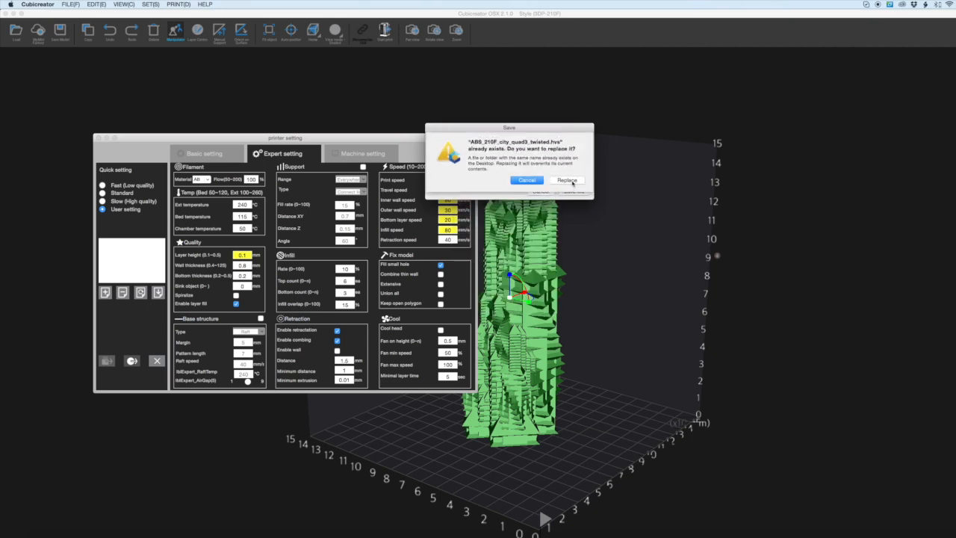
left_click(566, 180)
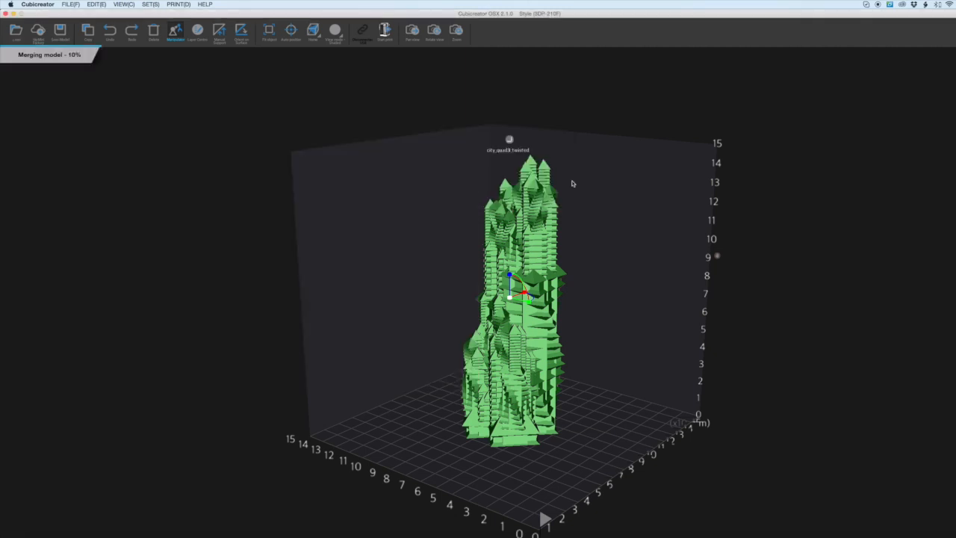